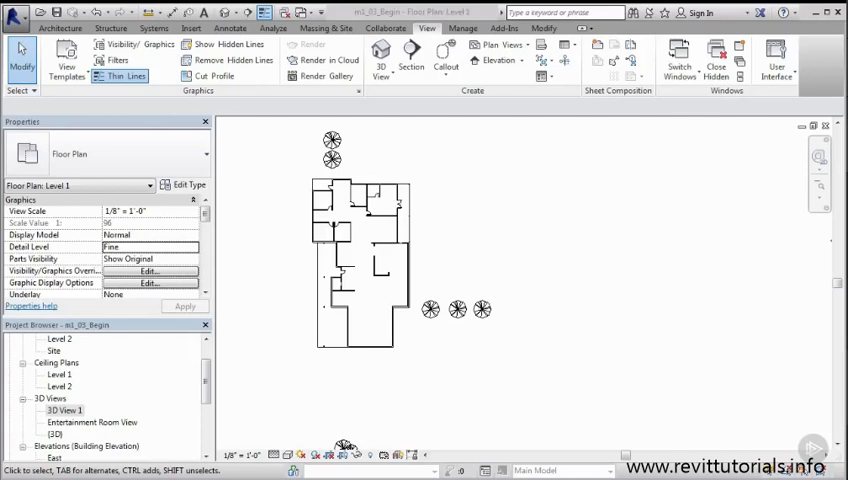
# From the Entertainment Room View, start placing a new Camera 3D view on the plan.
pyautogui.click(90, 420)
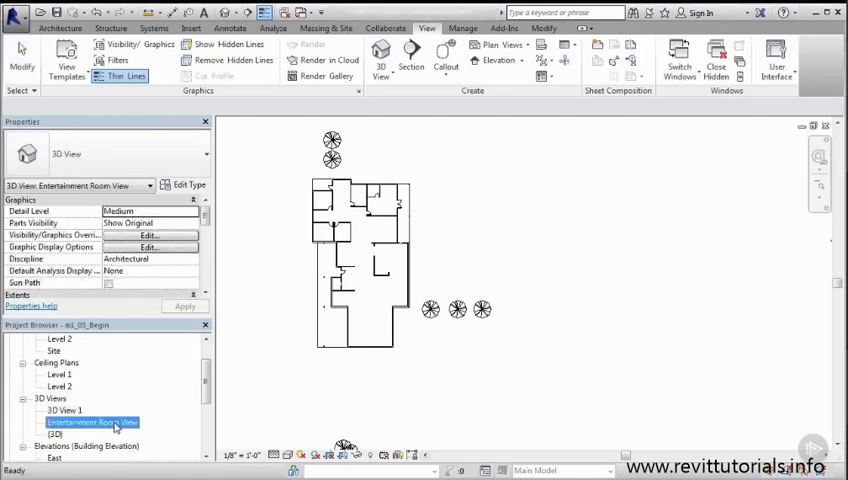
pyautogui.doubleClick(92, 422)
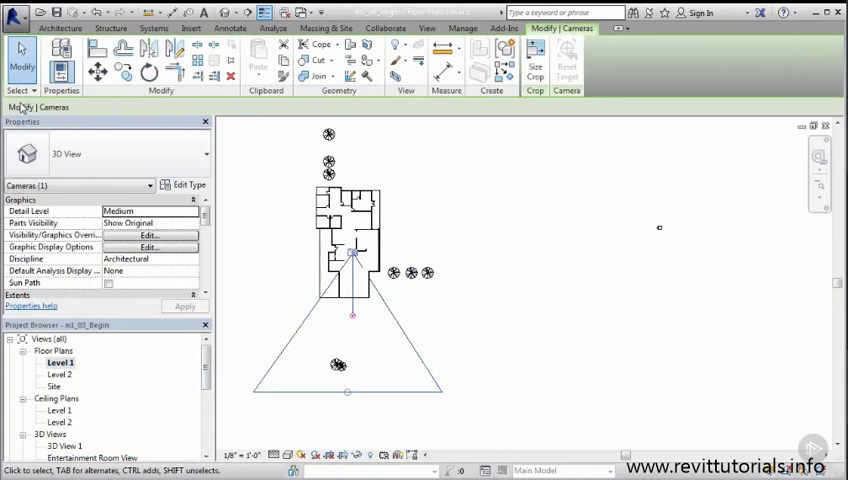
pyautogui.moveTo(472, 316)
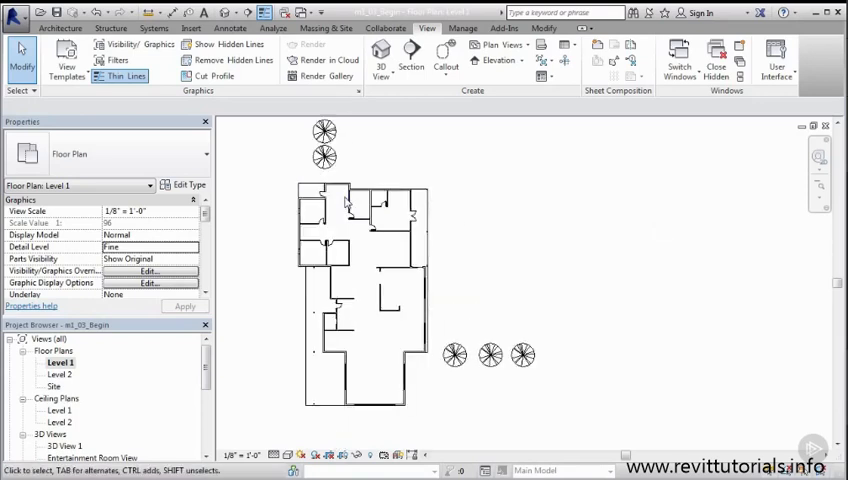
pyautogui.click(380, 58)
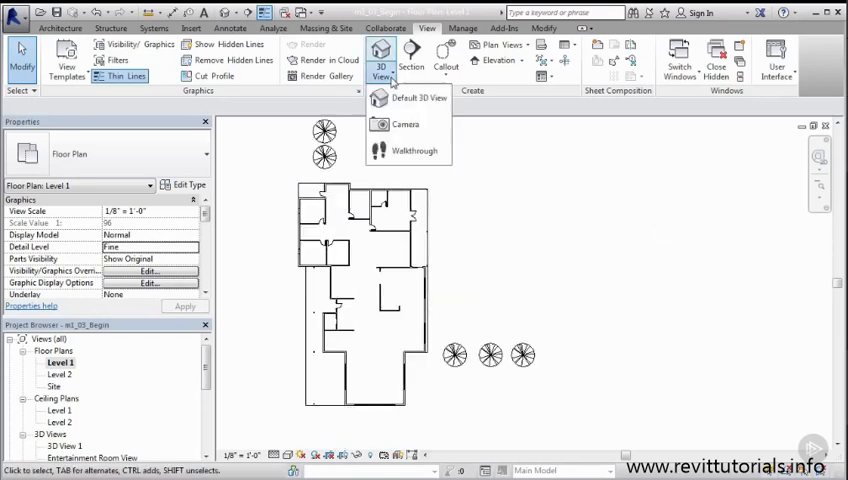
pyautogui.click(406, 124)
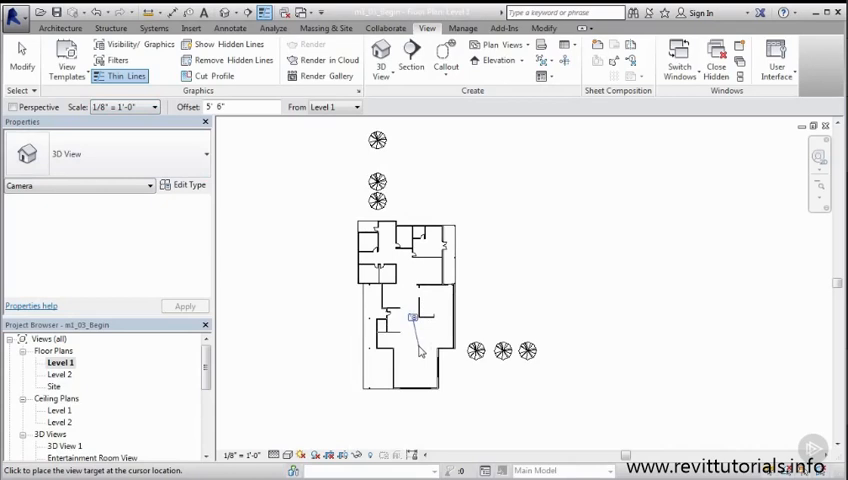
pyautogui.moveTo(416, 378)
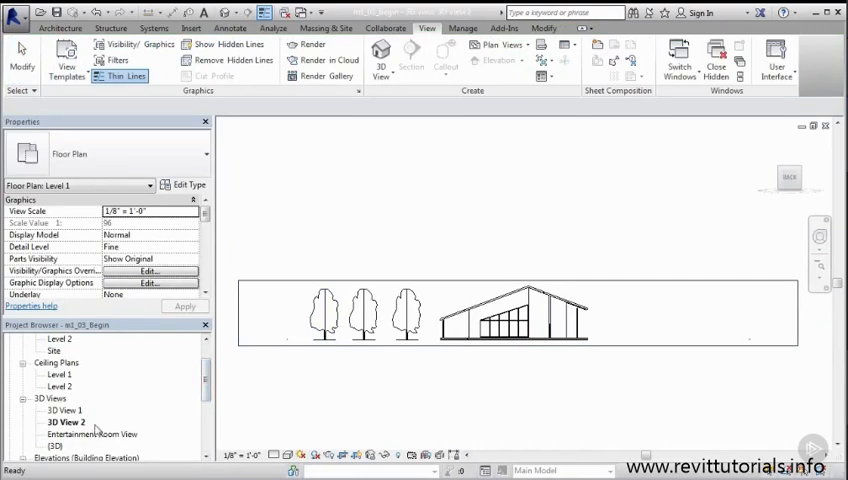
# Delete the new camera view 3D View 2 and return to the Level 1 floor plan.
pyautogui.doubleClick(90, 434)
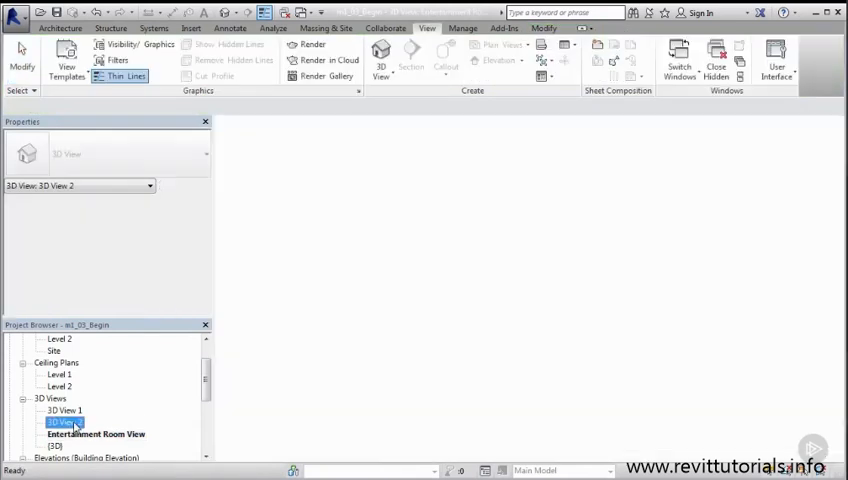
pyautogui.rightClick(62, 422)
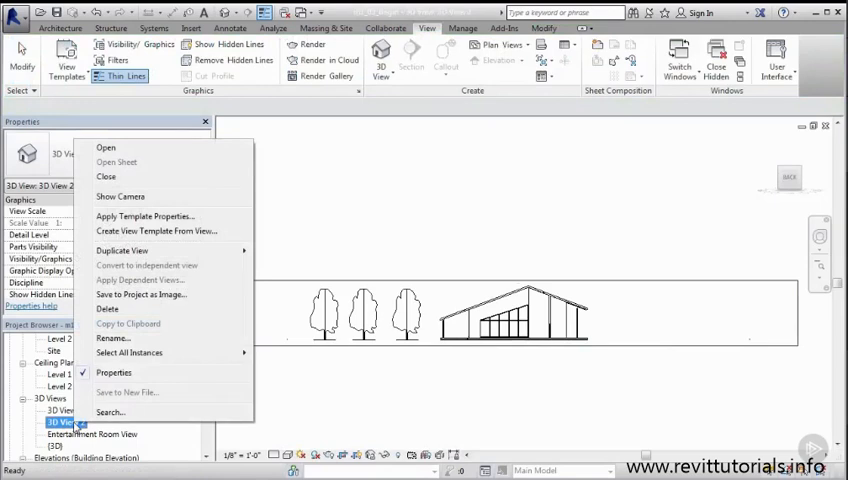
pyautogui.click(104, 148)
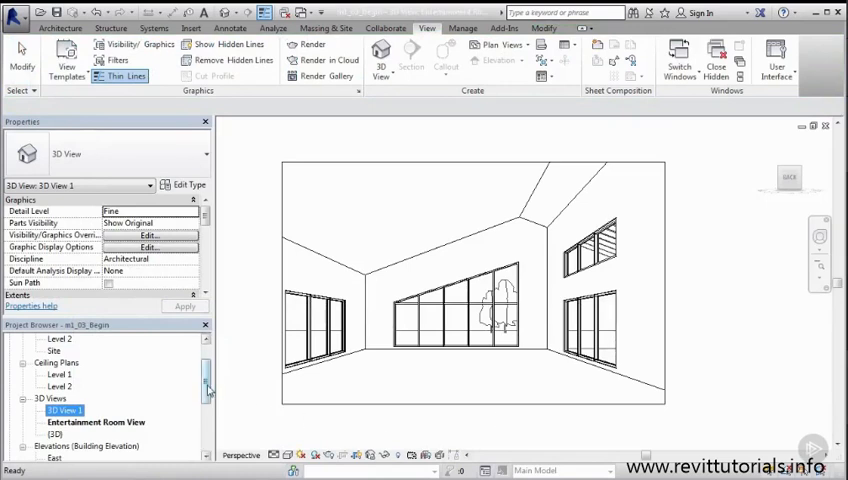
pyautogui.doubleClick(58, 364)
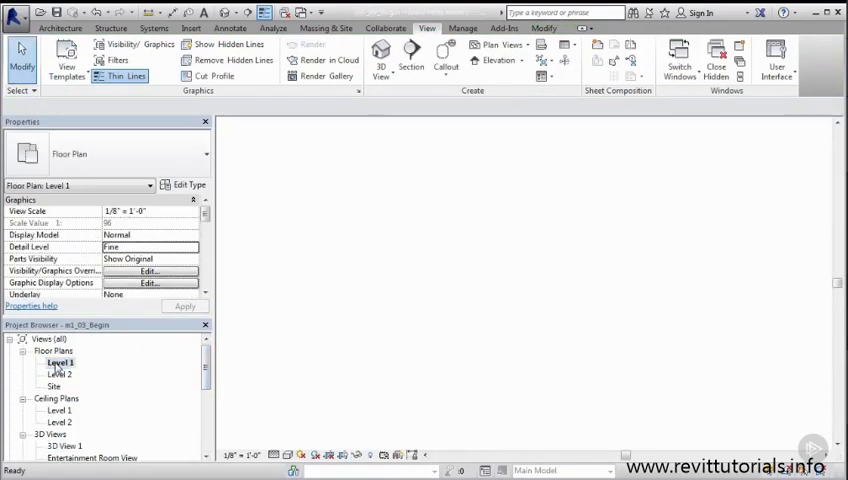
# Start a Walkthrough from the 3D View list on the Level 1 plan.
pyautogui.click(380, 60)
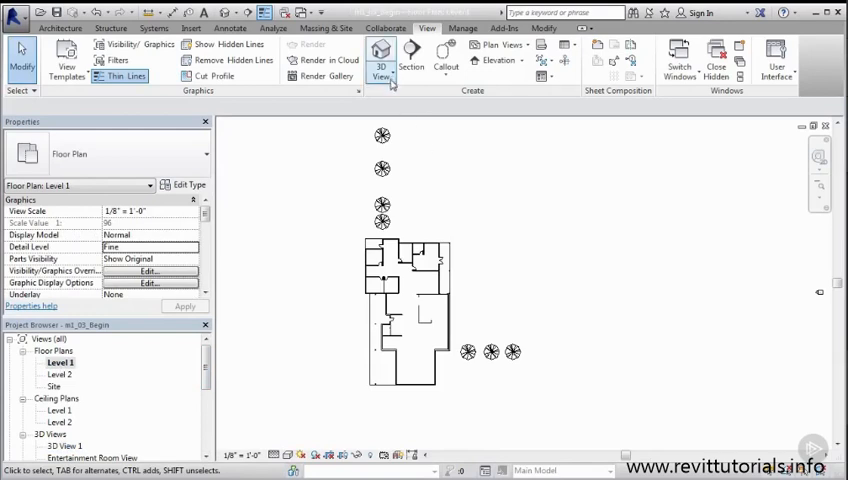
pyautogui.click(380, 60)
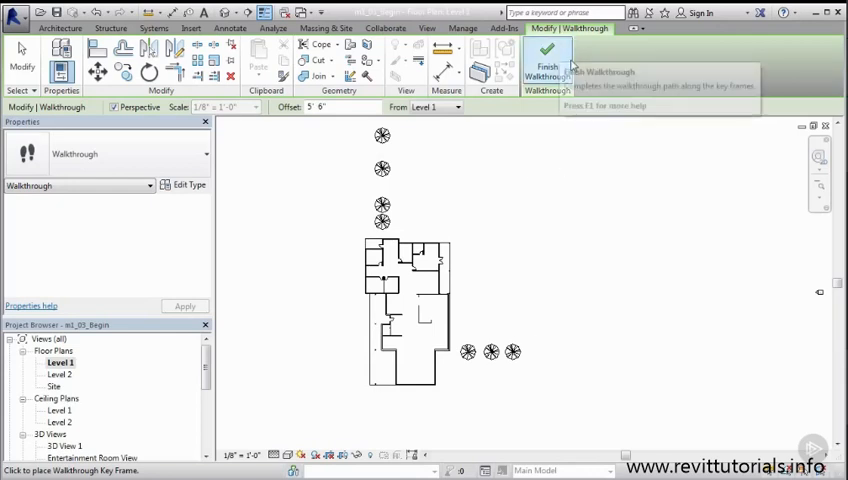
pyautogui.moveTo(544, 146)
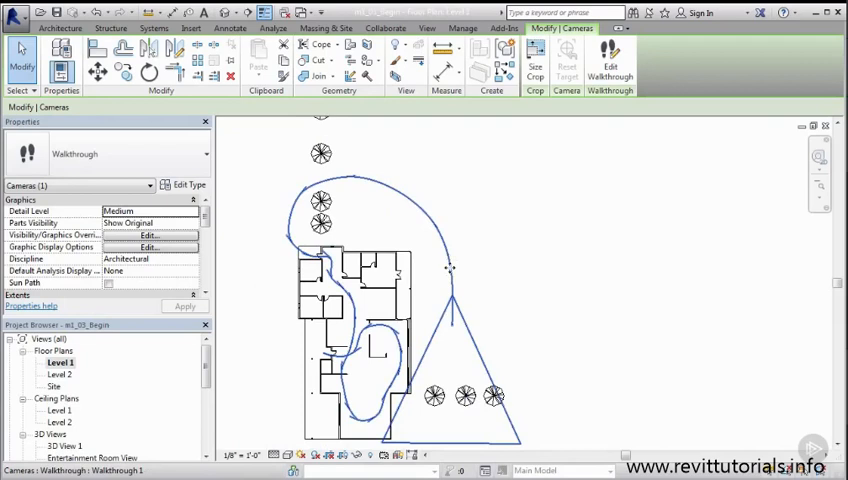
pyautogui.moveTo(610, 60)
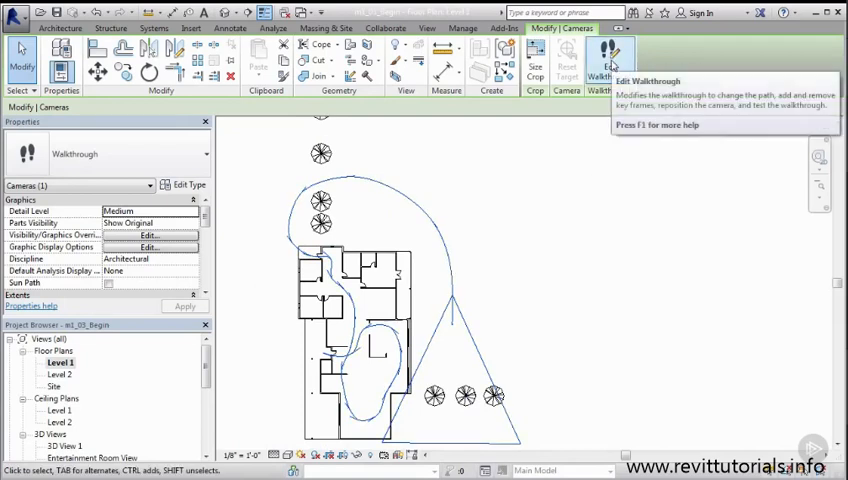
# In Edit Walkthrough, step the camera back key frame by key frame to the first frame.
pyautogui.click(600, 58)
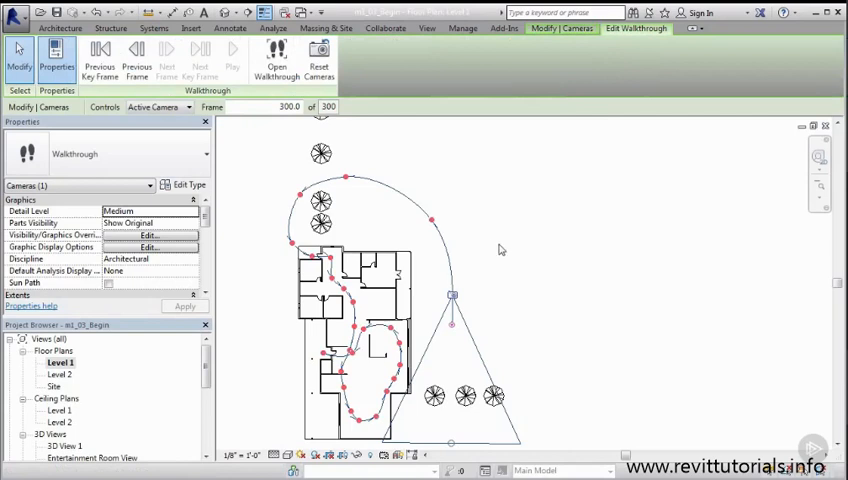
pyautogui.moveTo(428, 164)
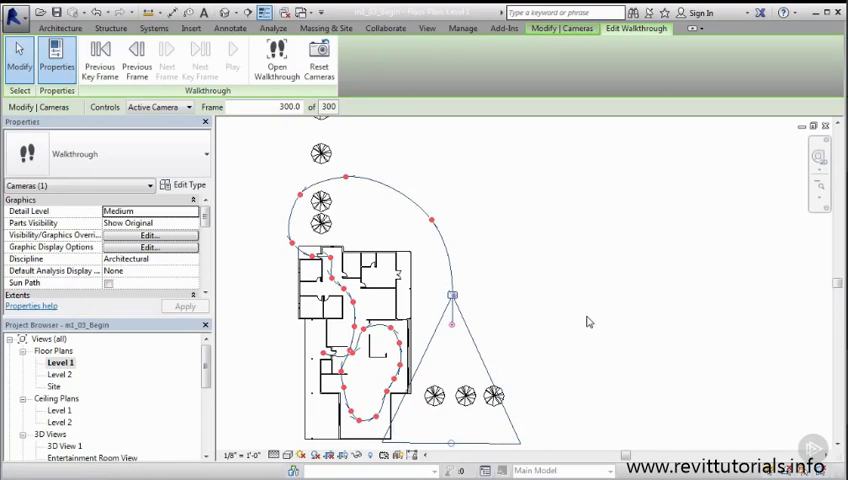
pyautogui.moveTo(524, 316)
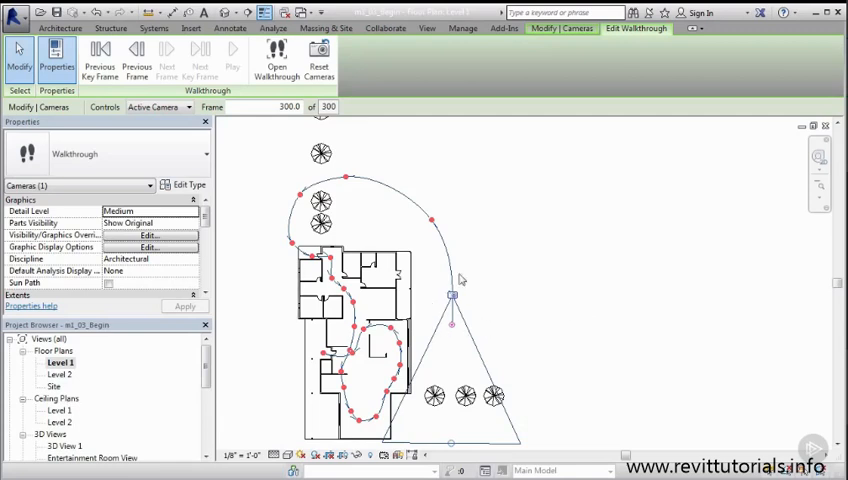
pyautogui.moveTo(474, 328)
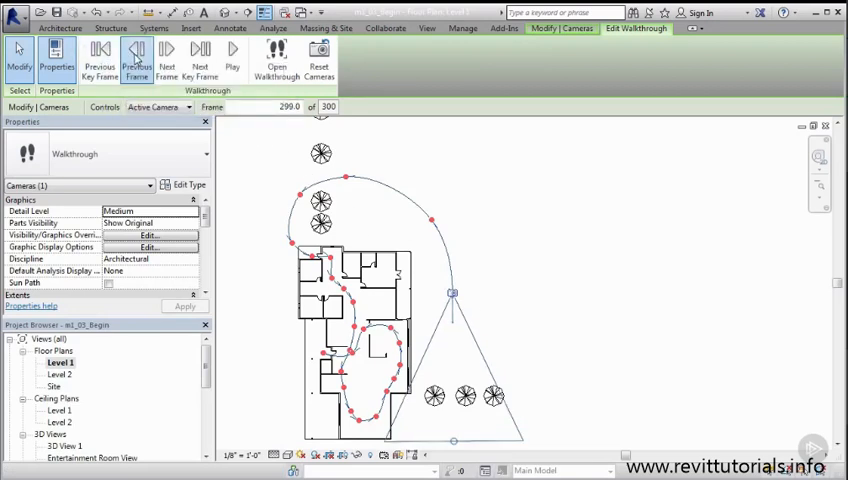
pyautogui.click(136, 56)
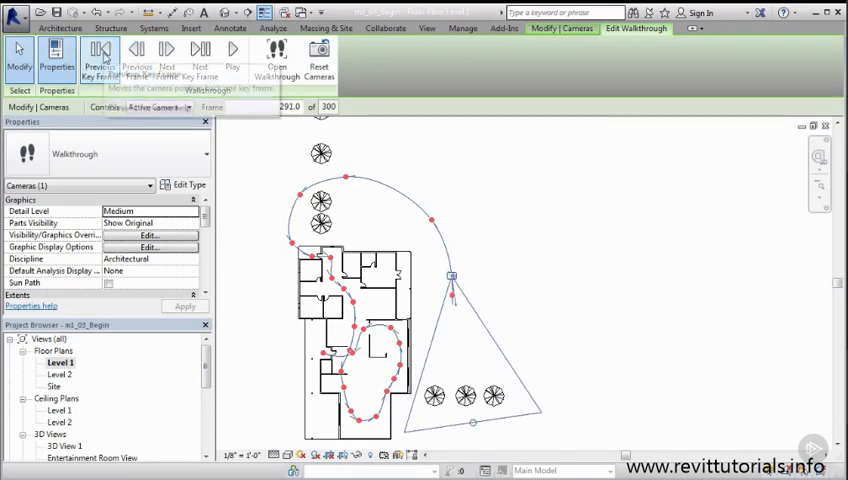
pyautogui.click(100, 52)
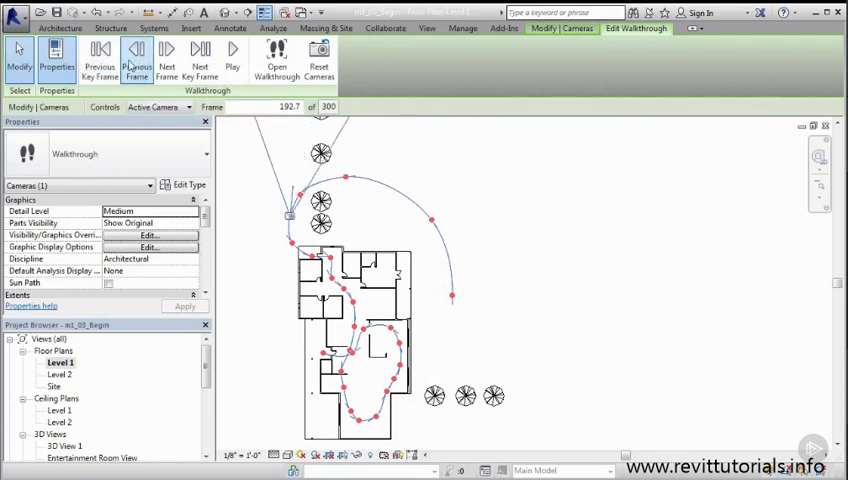
pyautogui.click(100, 58)
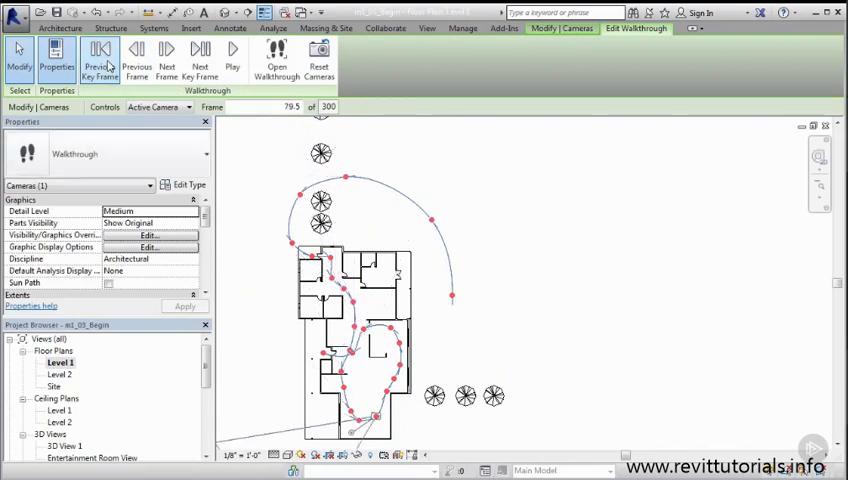
pyautogui.click(100, 56)
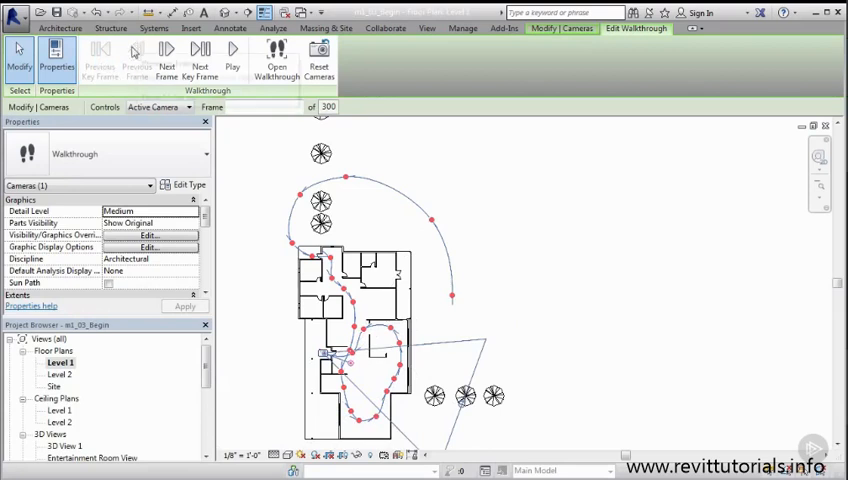
pyautogui.moveTo(136, 52)
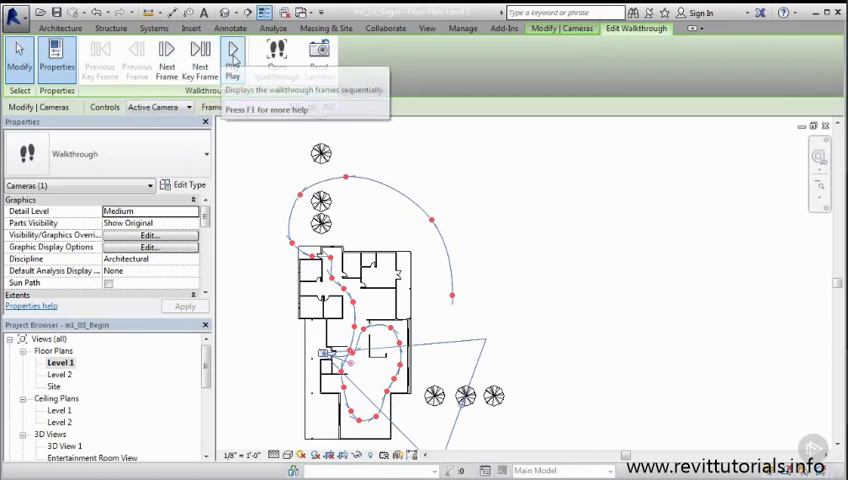
# Play the walkthrough animation along its full path from frame 1.
pyautogui.click(232, 56)
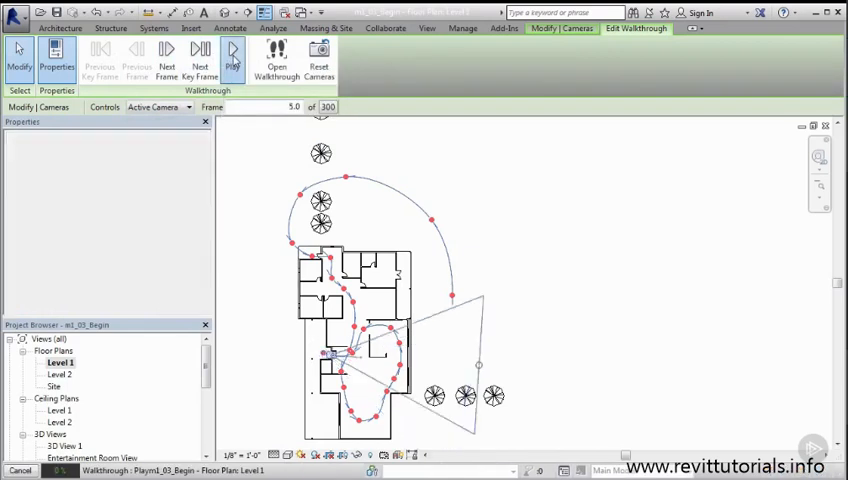
pyautogui.click(232, 56)
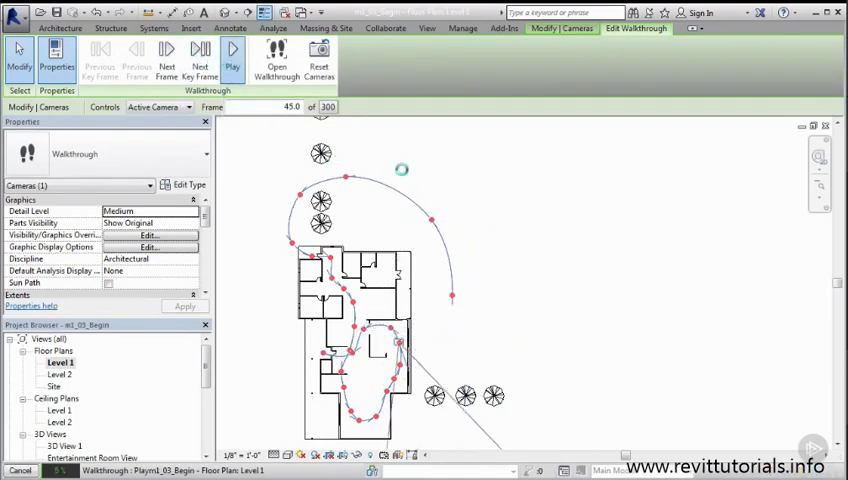
pyautogui.click(232, 58)
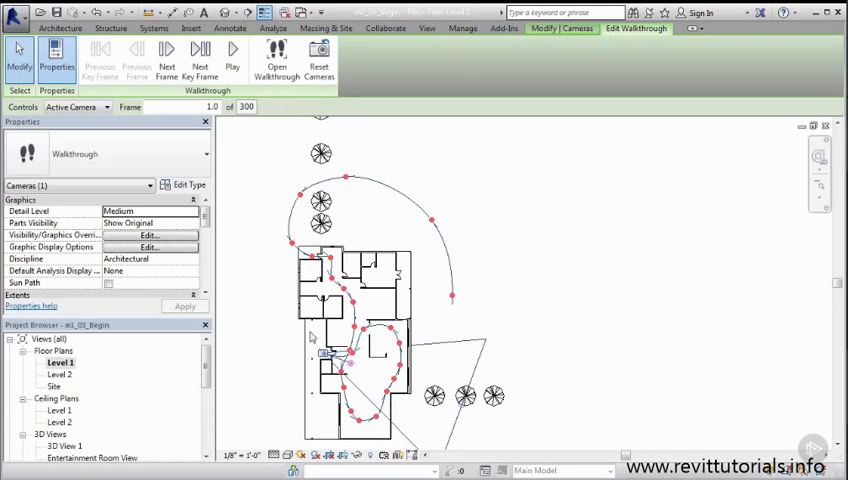
pyautogui.moveTo(264, 316)
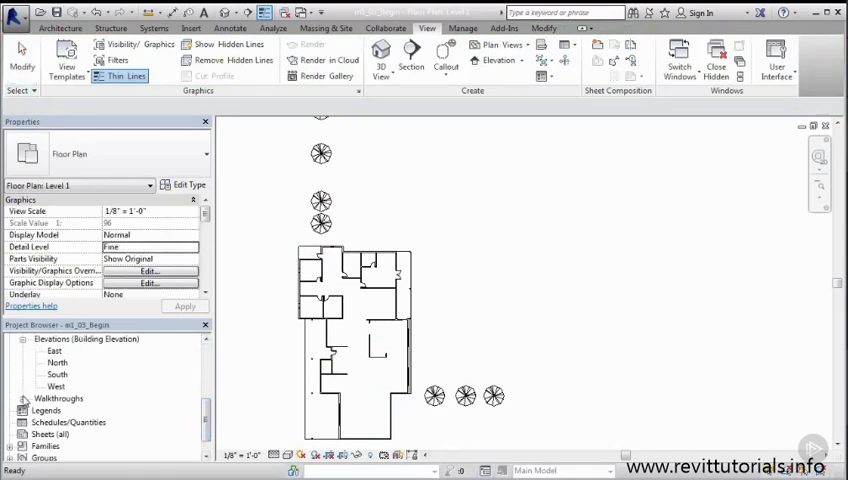
# Expand Walkthroughs and open Walkthrough 1 as its own perspective view.
pyautogui.click(22, 398)
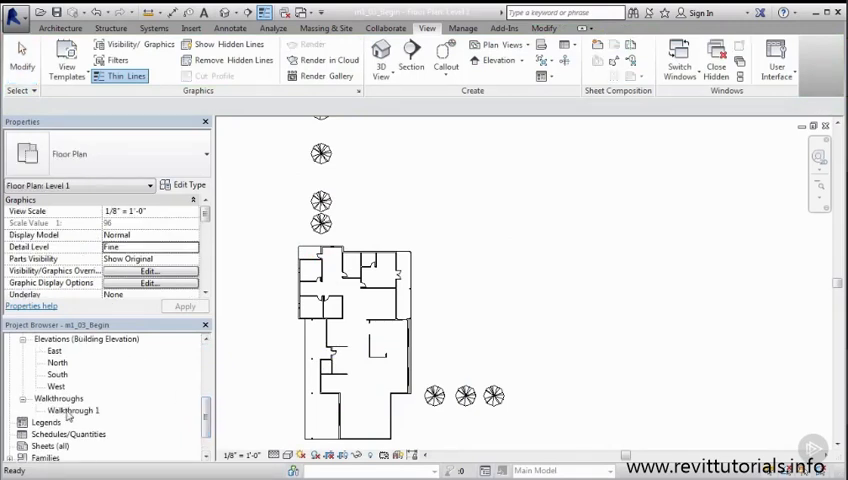
pyautogui.doubleClick(76, 410)
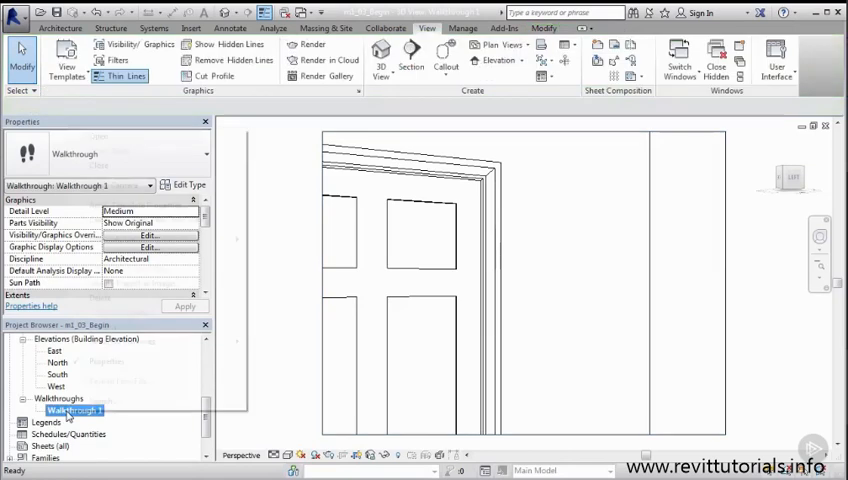
pyautogui.rightClick(70, 410)
pyautogui.write('Ai')
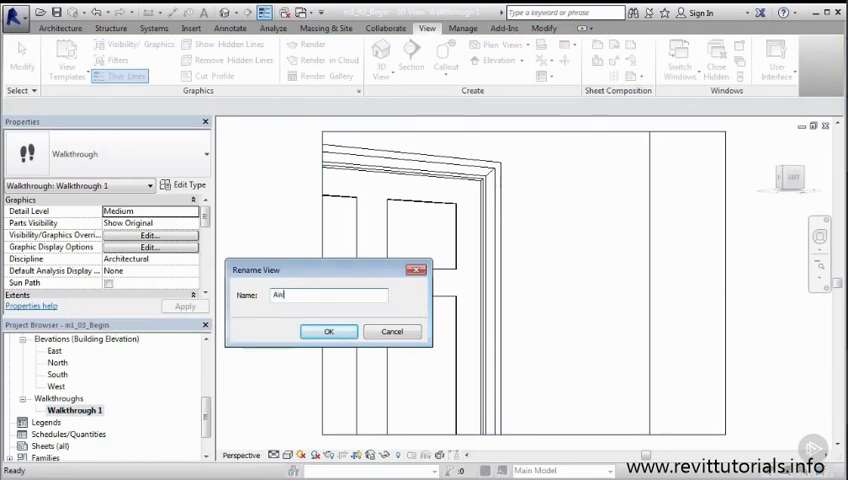
# Rename the view to 'Walkthrough A' and confirm.
pyautogui.write('Walkthrough')
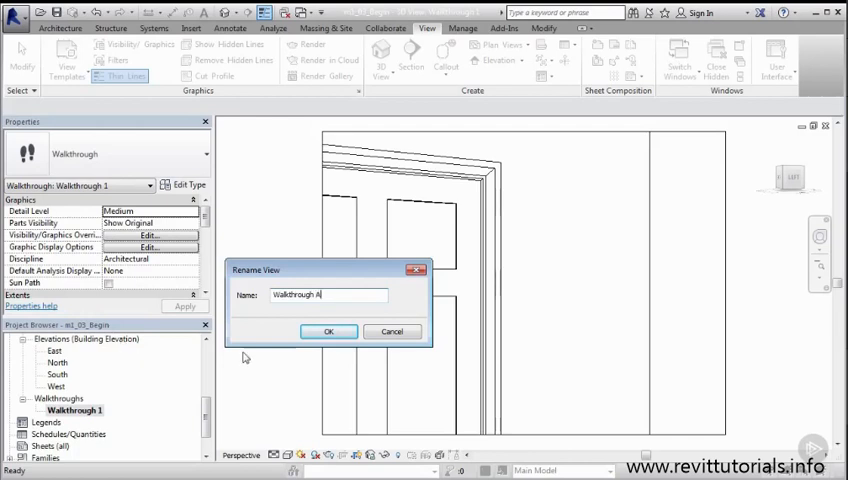
pyautogui.click(328, 332)
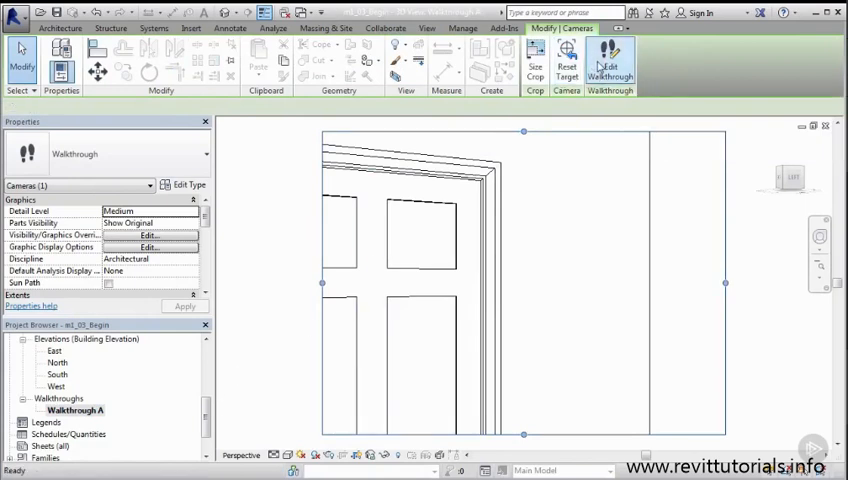
# Edit Walkthrough A's camera path and play it in the perspective view.
pyautogui.click(610, 58)
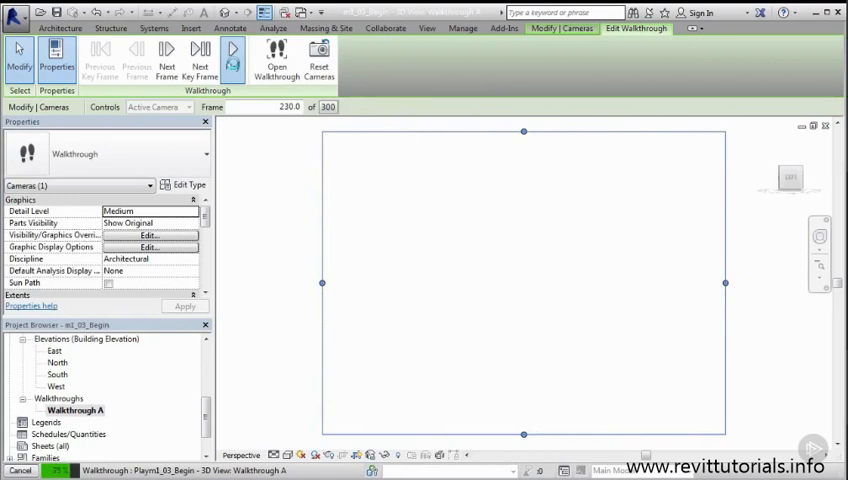
pyautogui.click(232, 48)
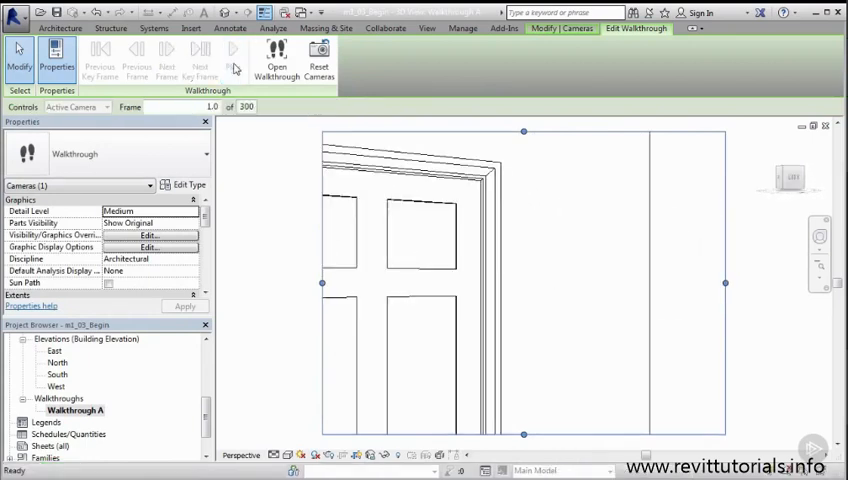